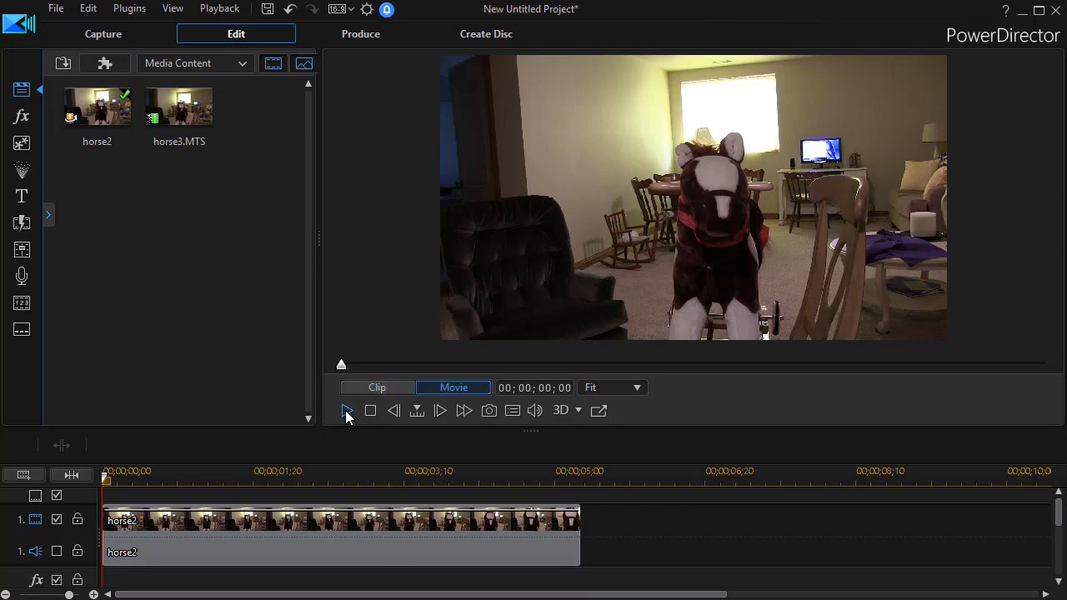
mouse_move(346, 414)
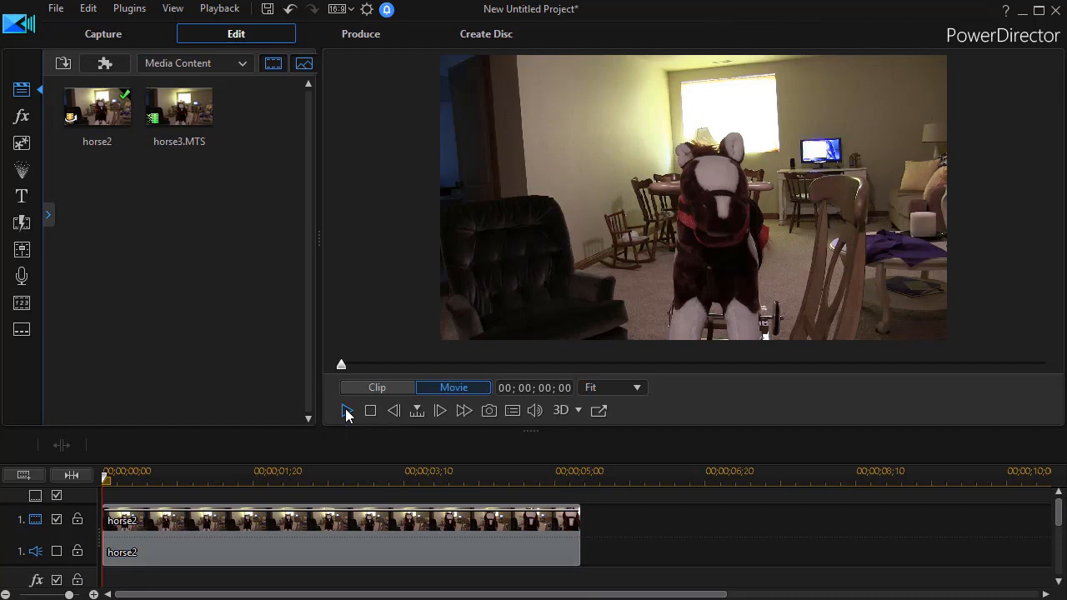
Play the horse2 clip preview through to its last frame, then stop playback
click(346, 410)
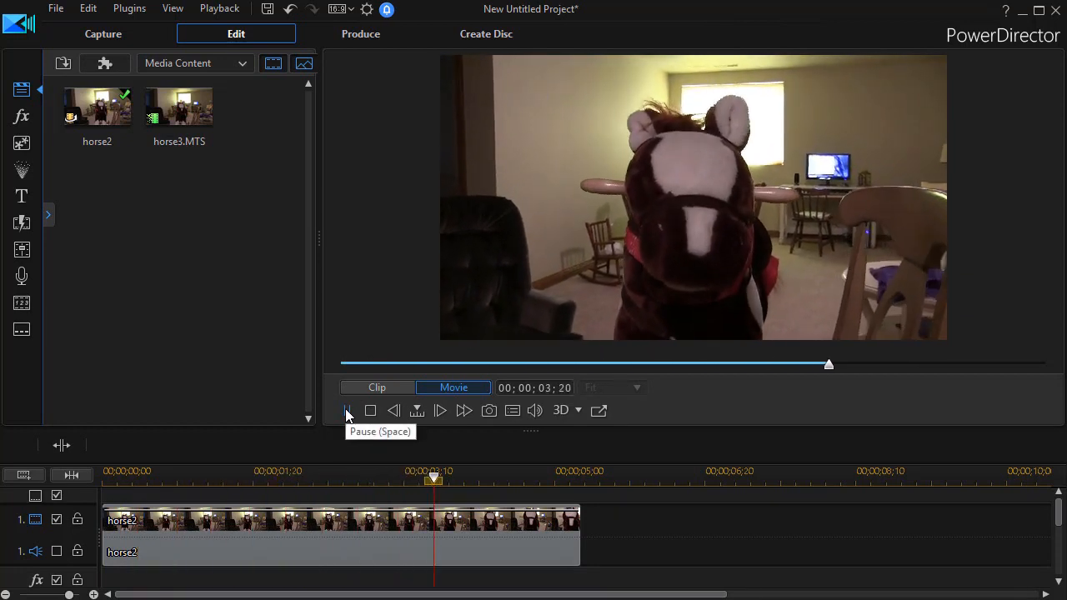
click(347, 410)
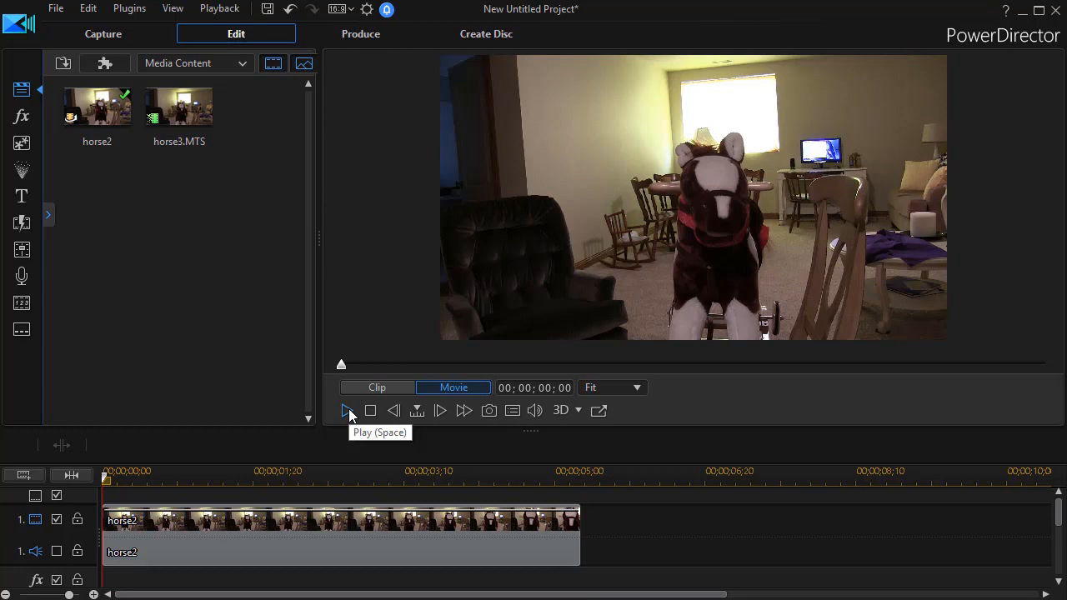
mouse_move(345, 412)
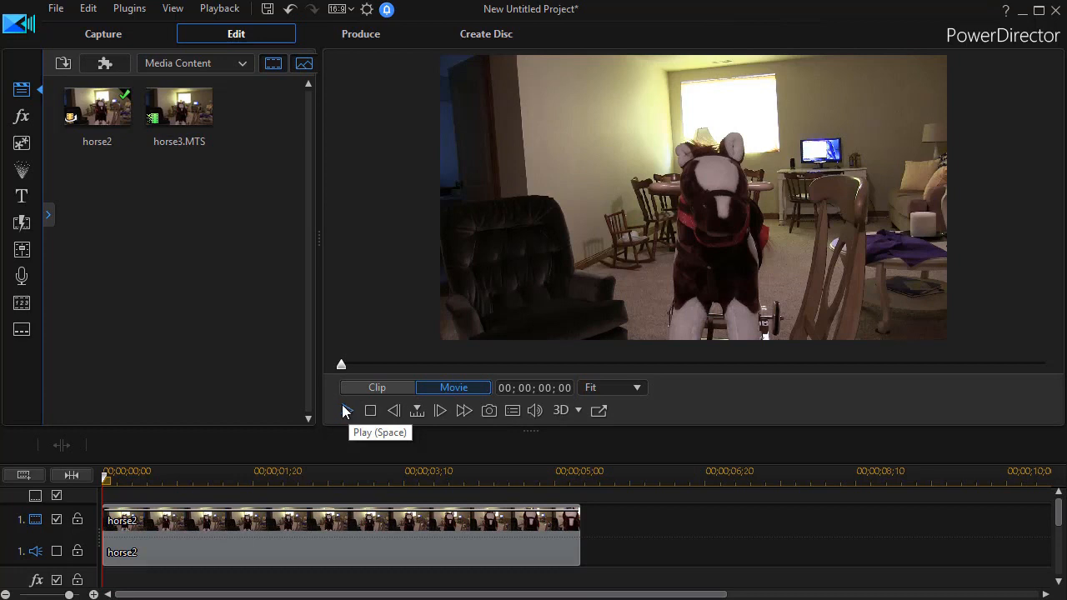
mouse_move(396, 553)
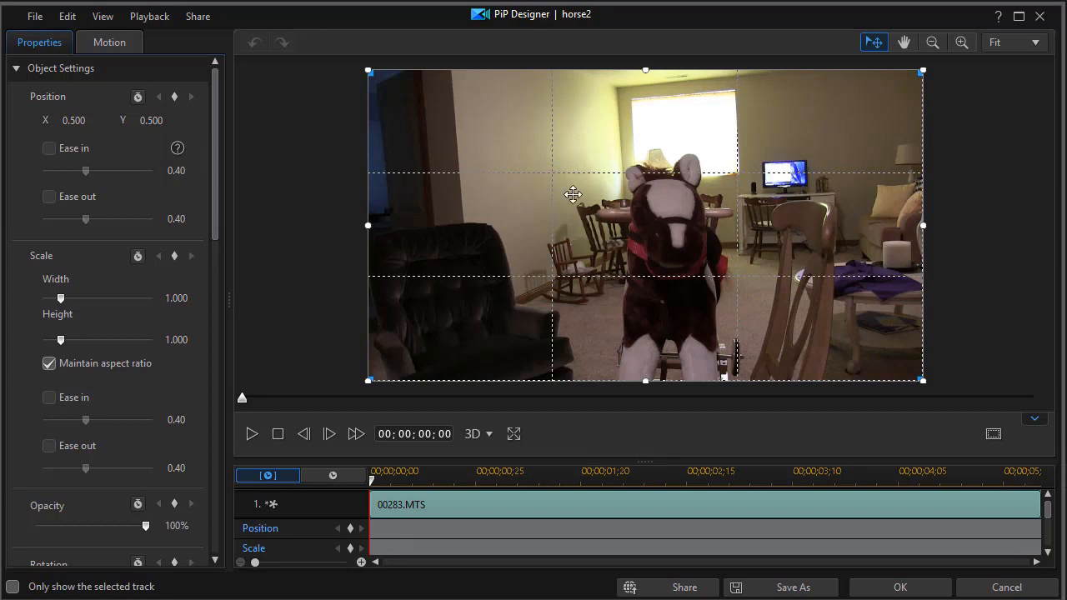
mouse_move(681, 233)
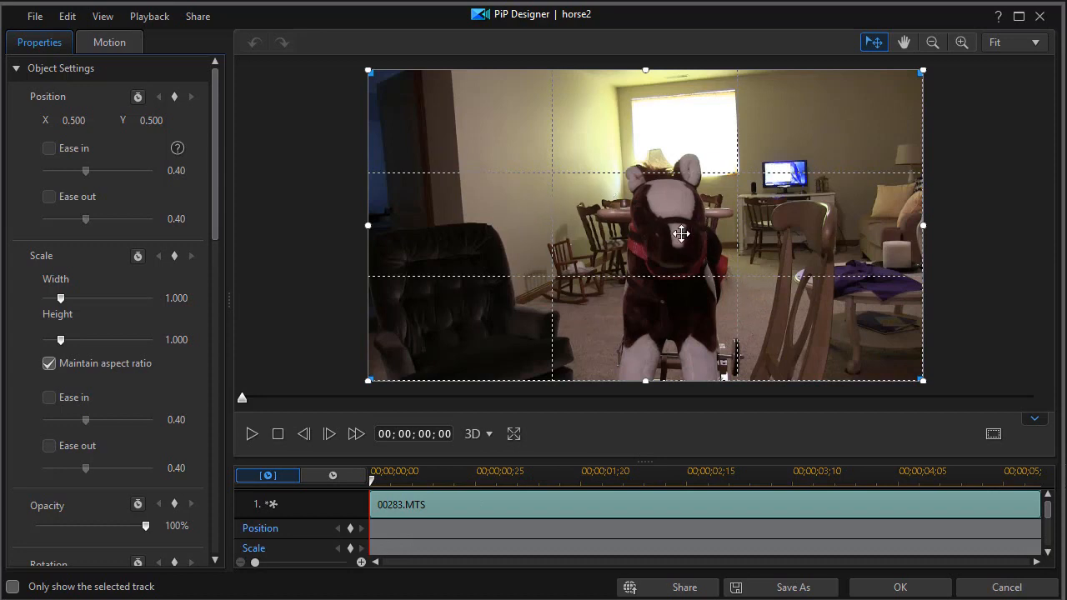
mouse_move(690, 238)
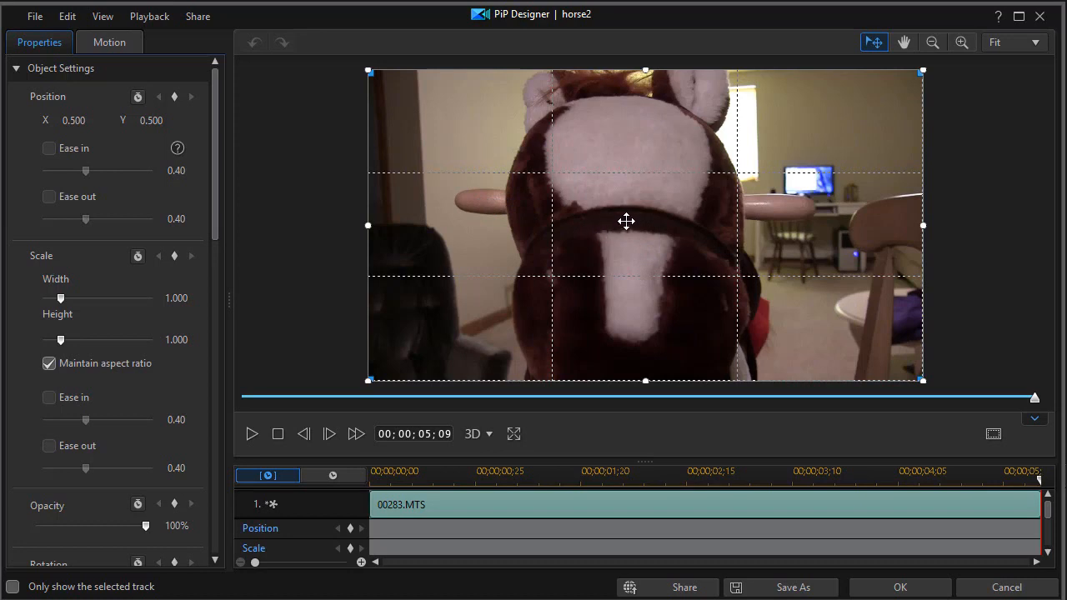
mouse_move(597, 224)
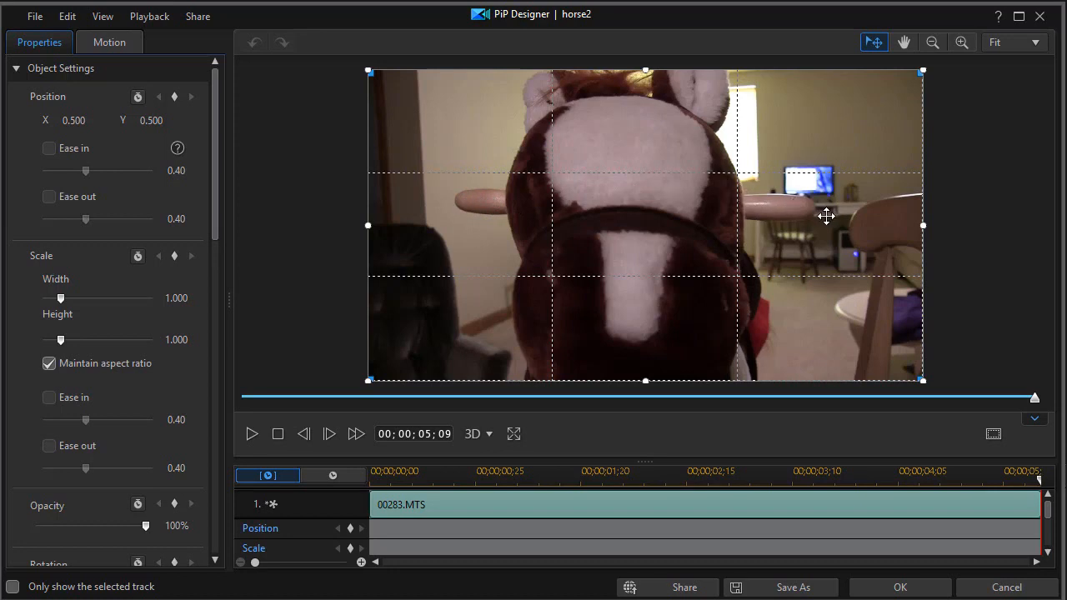
mouse_move(741, 244)
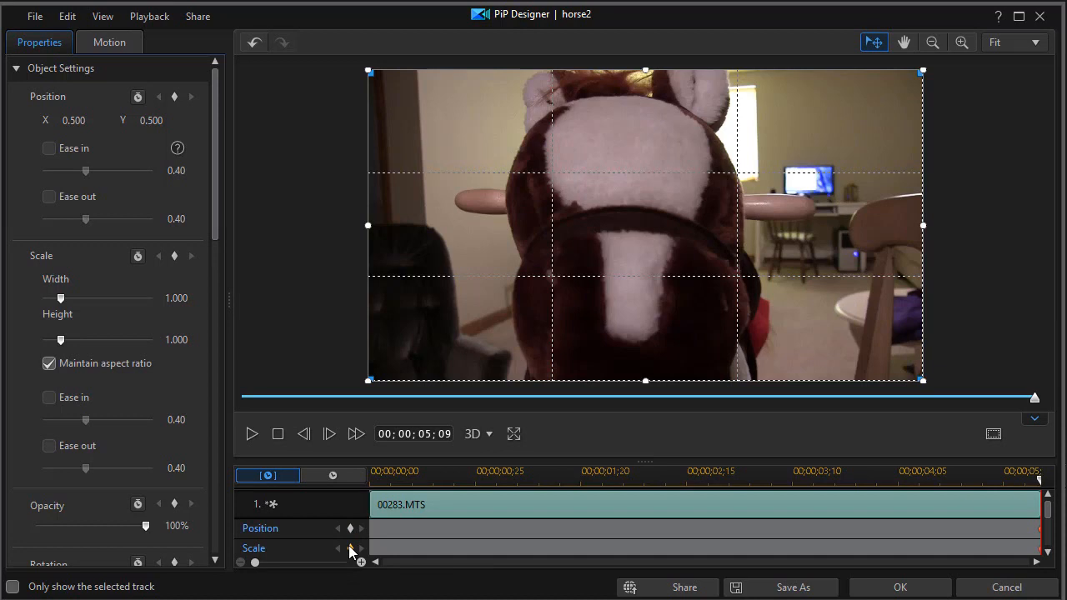
mouse_move(1032, 498)
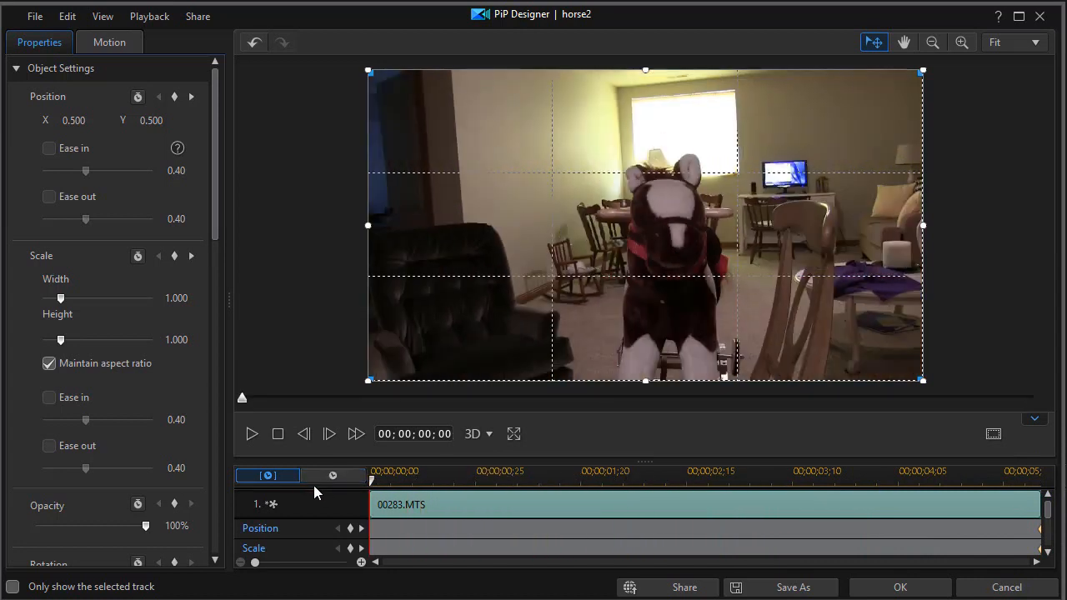
mouse_move(685, 247)
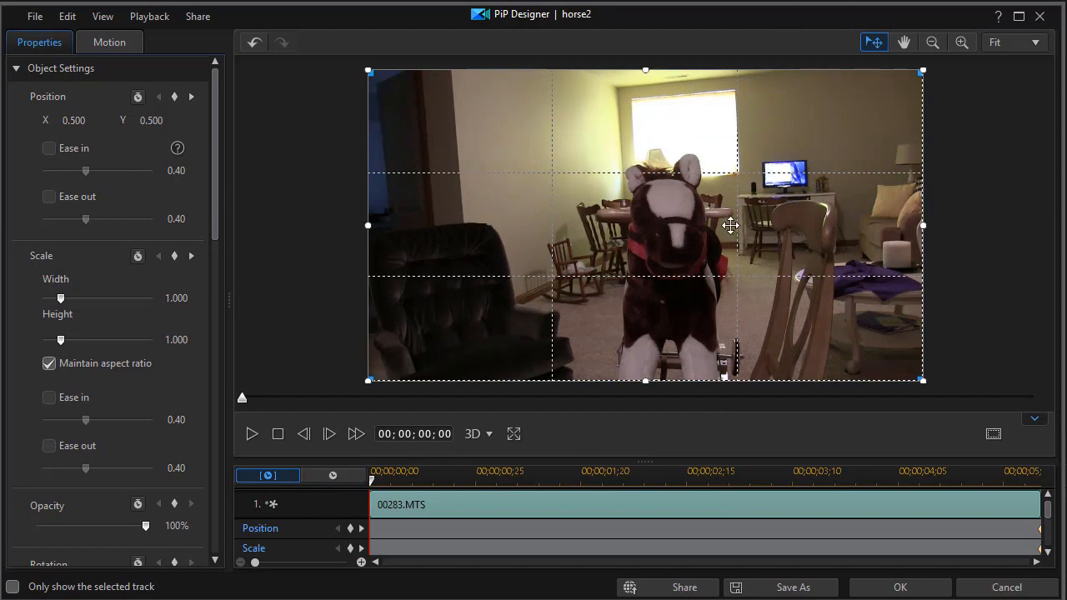
mouse_move(944, 36)
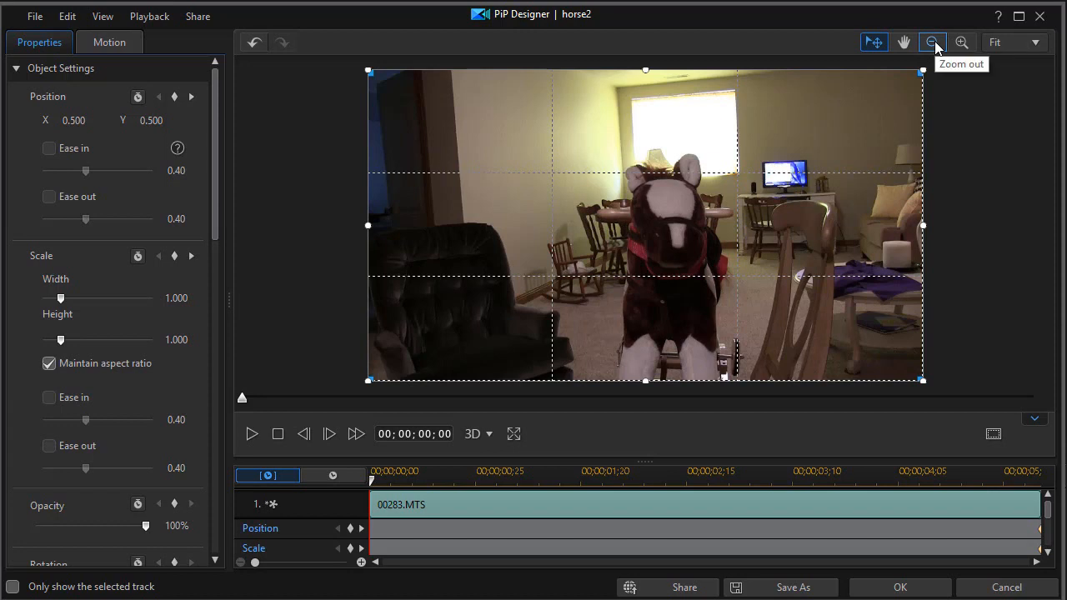
mouse_move(933, 49)
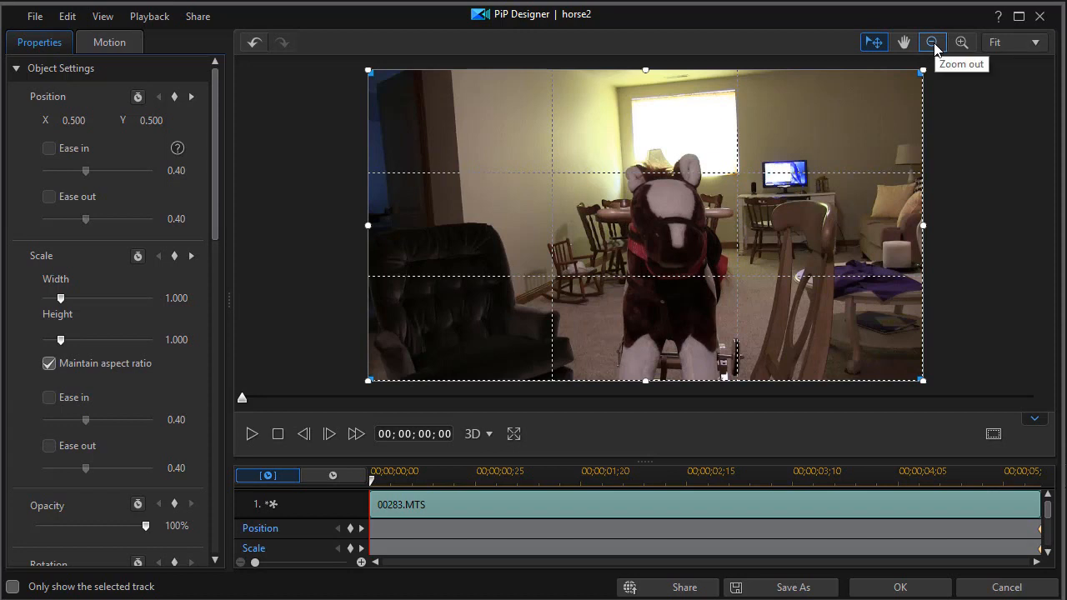
Zoom the designer canvas out two levels to leave room around the video
click(931, 41)
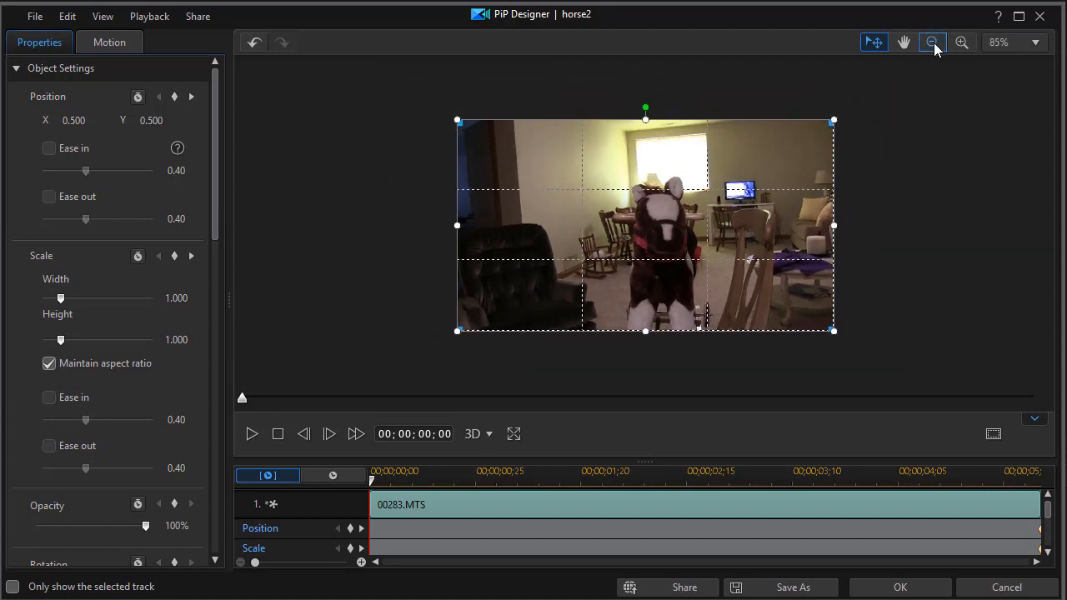
click(932, 42)
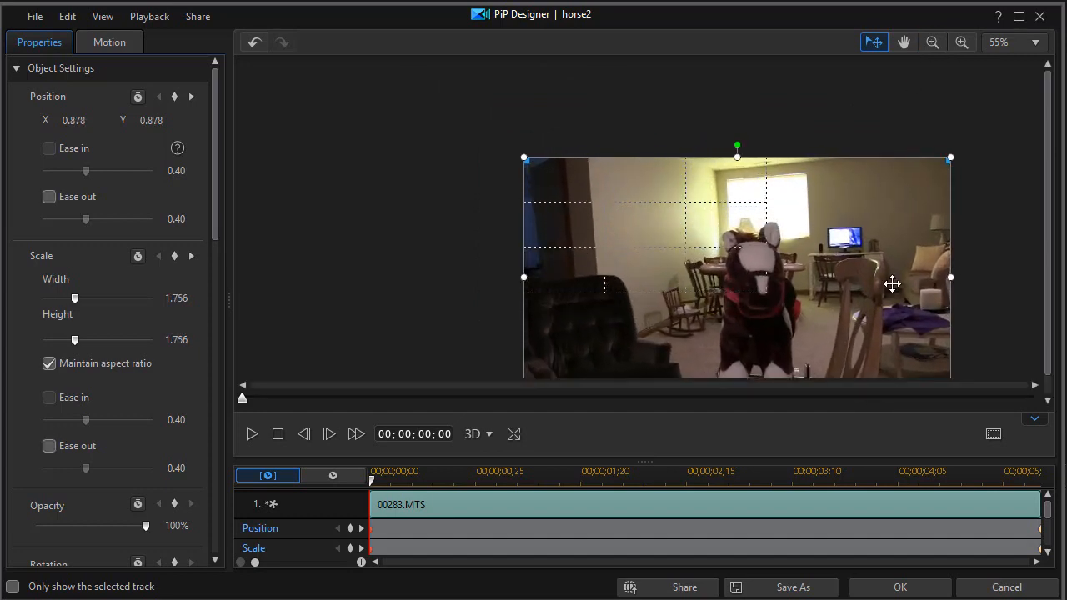
Enlarge the first frame to 2.509 scale and align the horse with the end-frame outline
drag(892, 284, 623, 217)
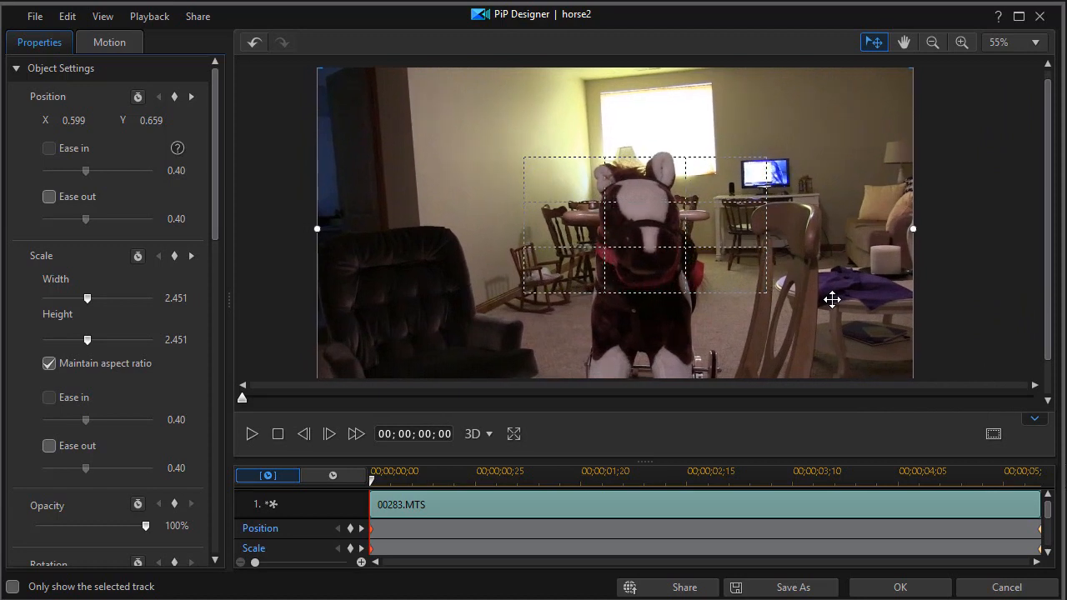
drag(832, 300, 648, 287)
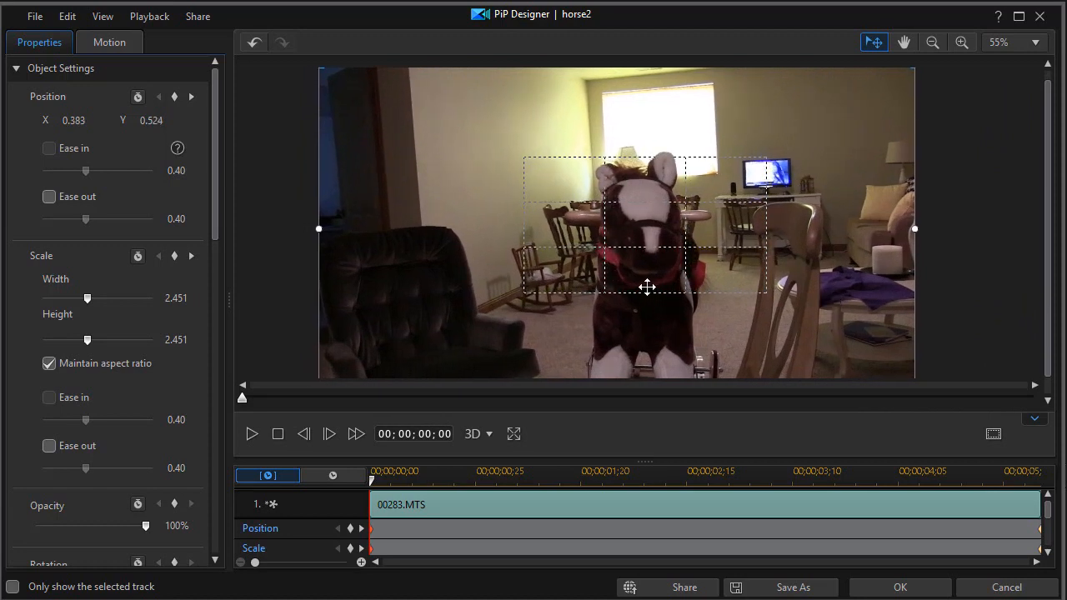
mouse_move(810, 198)
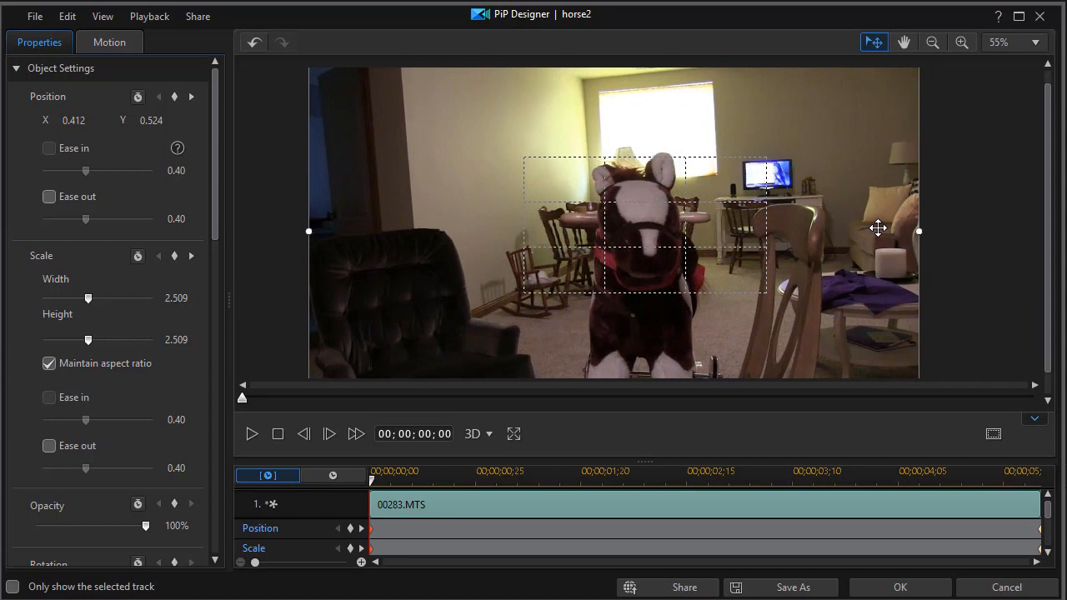
drag(878, 229, 620, 245)
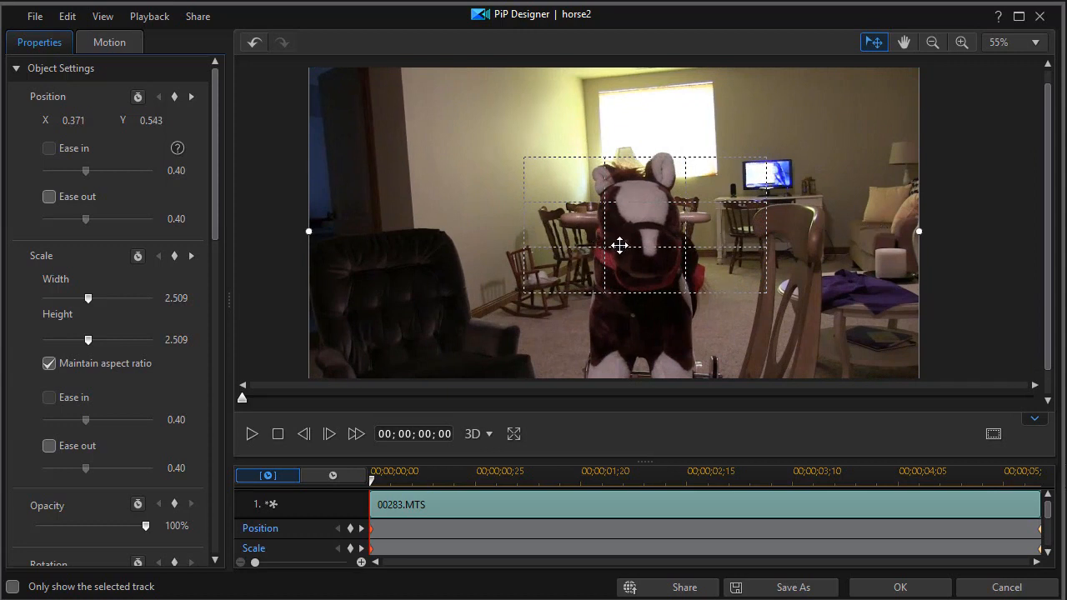
mouse_move(652, 236)
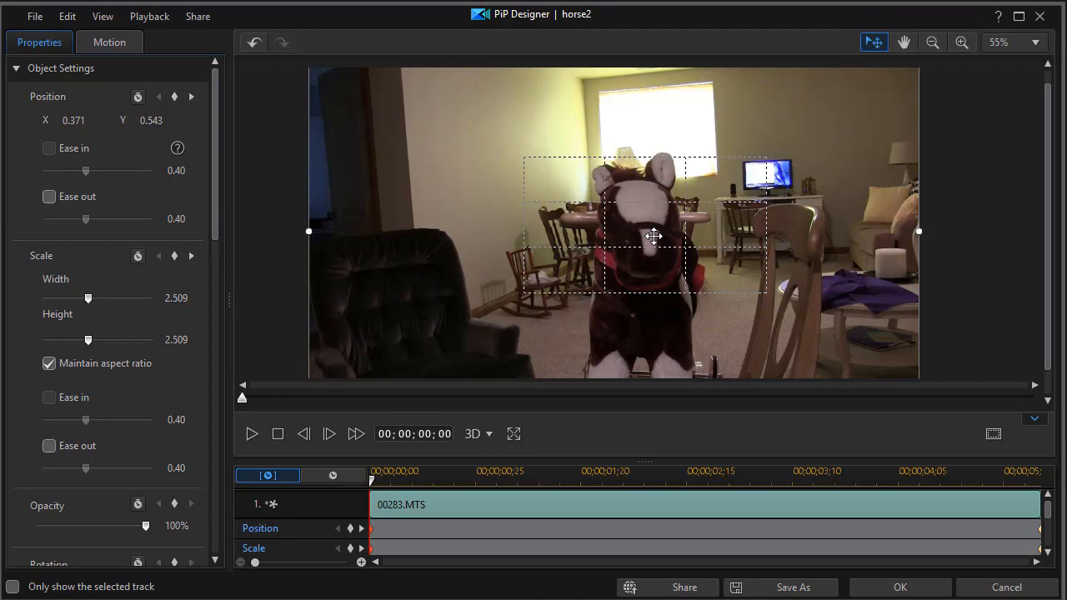
mouse_move(527, 416)
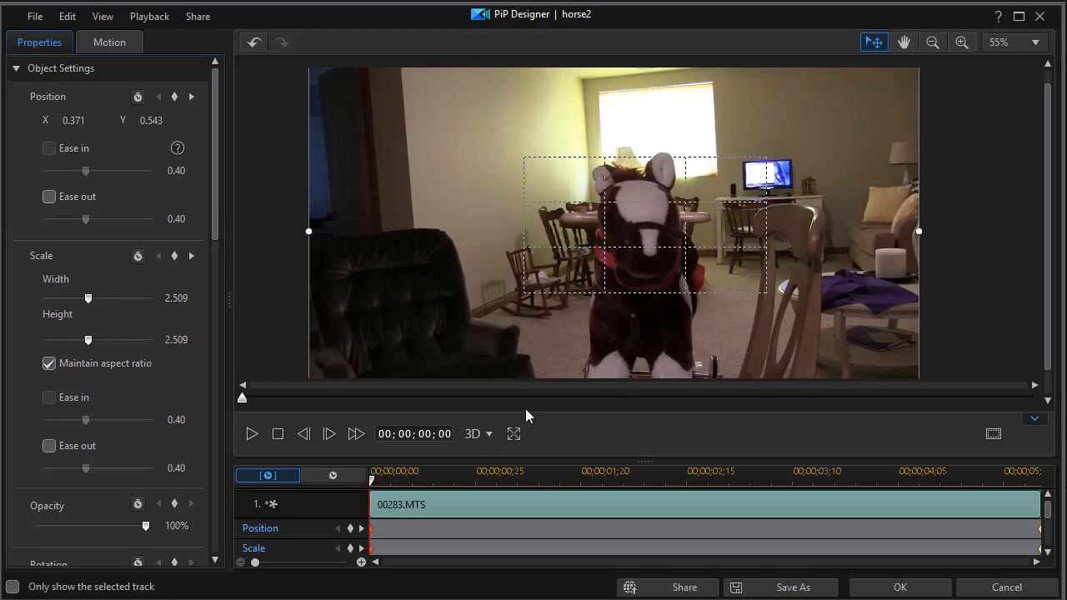
Apply the PiP Designer keyframes to horse2 with OK
click(900, 587)
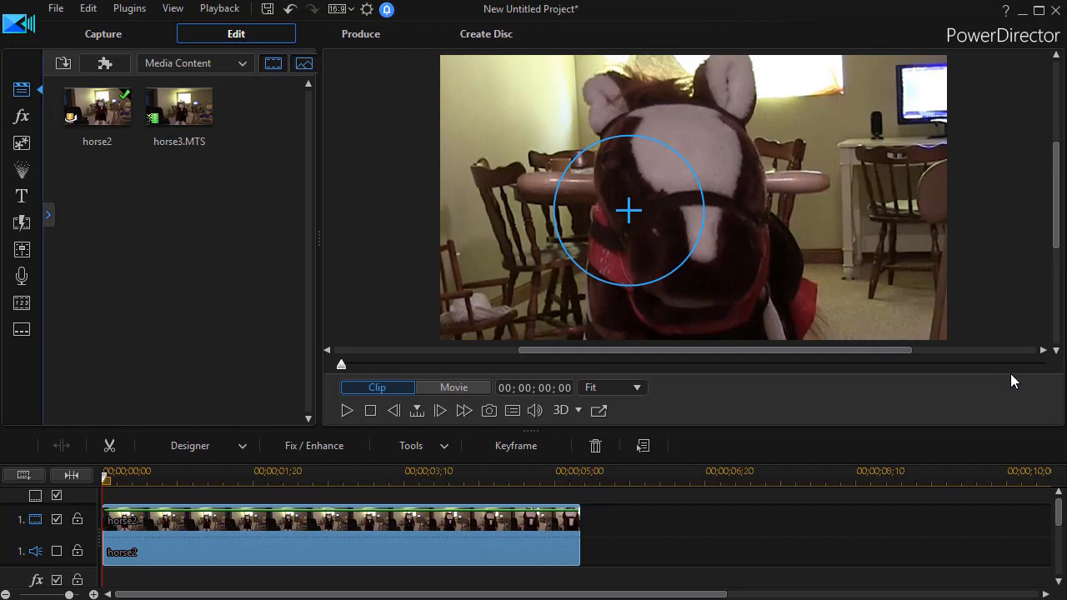
mouse_move(1036, 385)
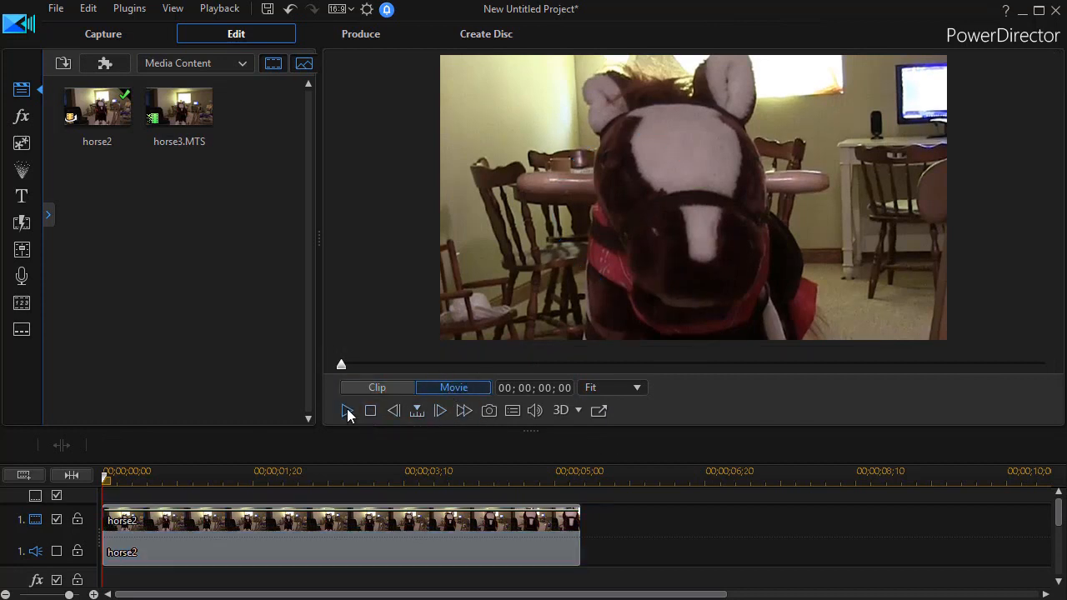
click(347, 410)
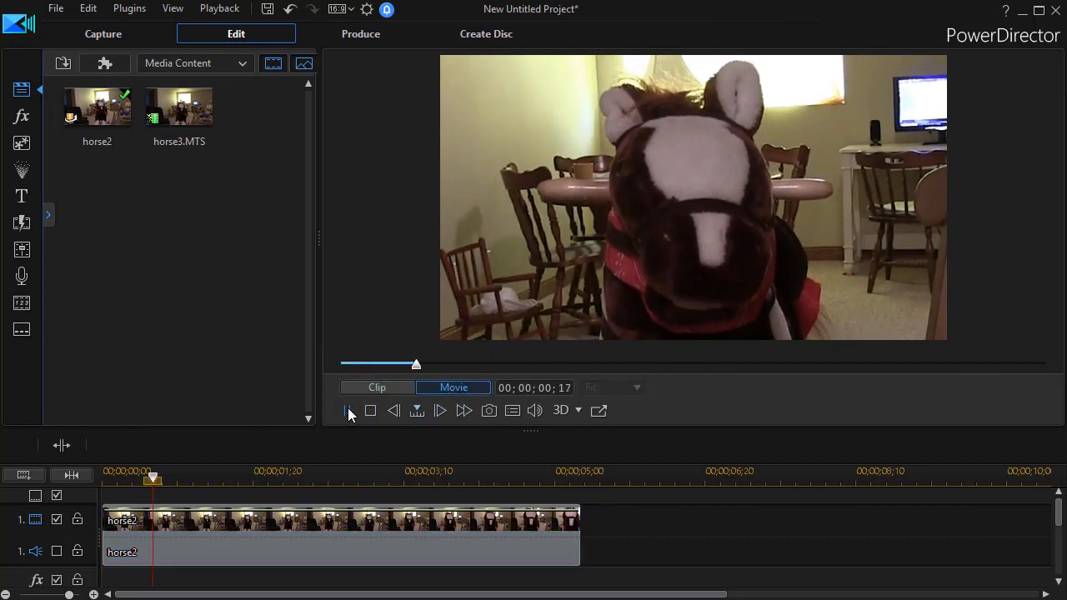
click(350, 410)
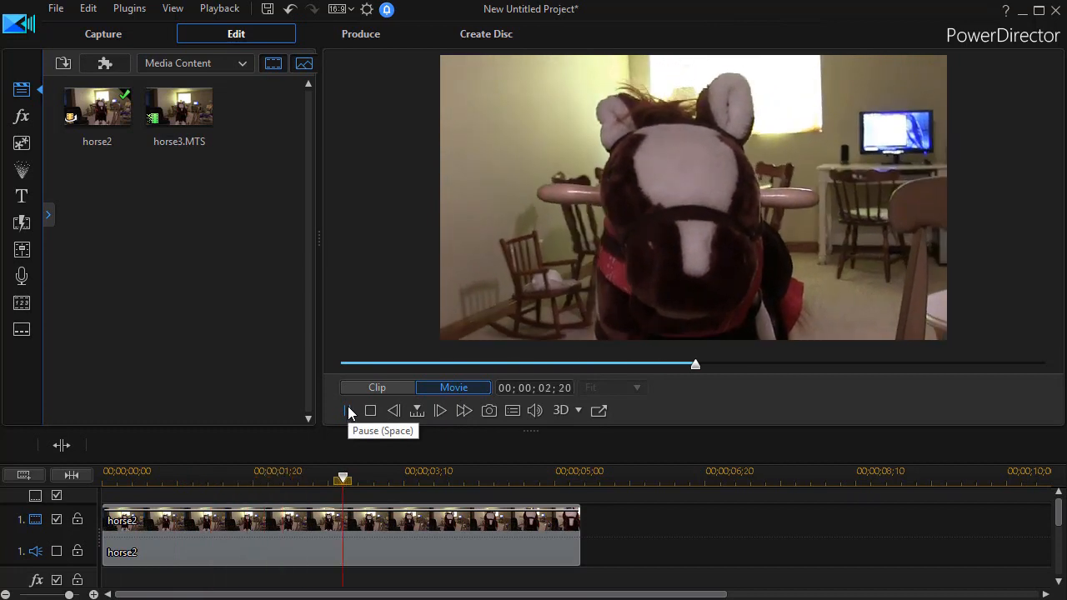
click(348, 410)
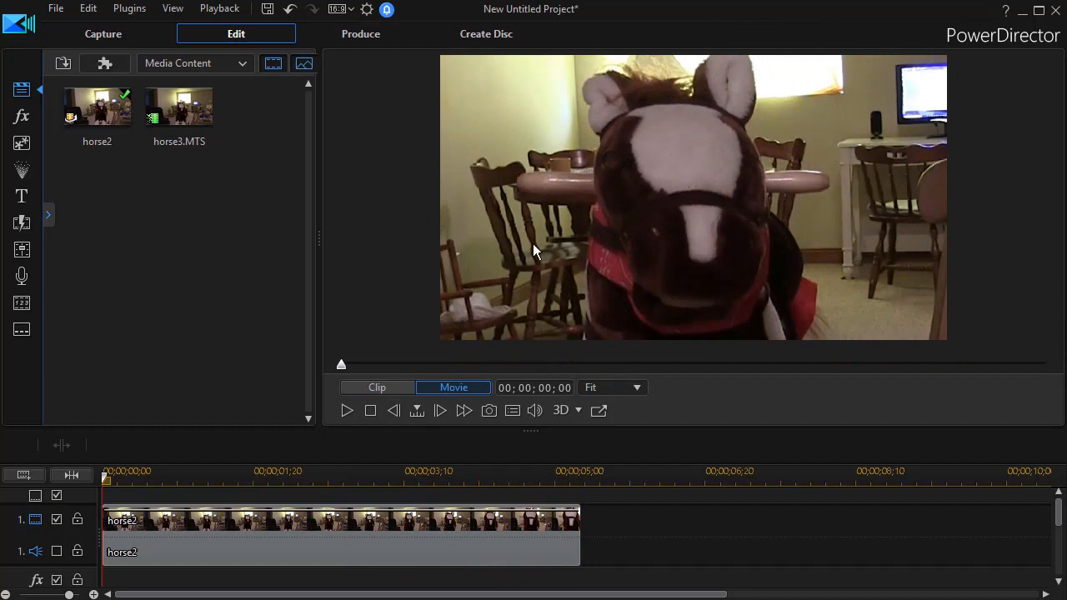
mouse_move(346, 411)
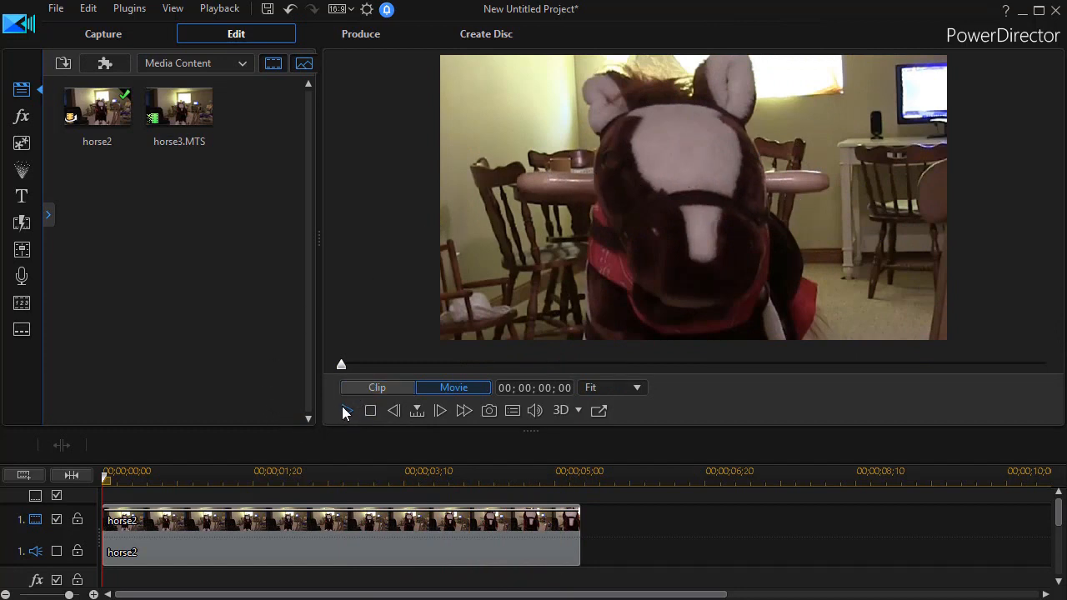
click(346, 409)
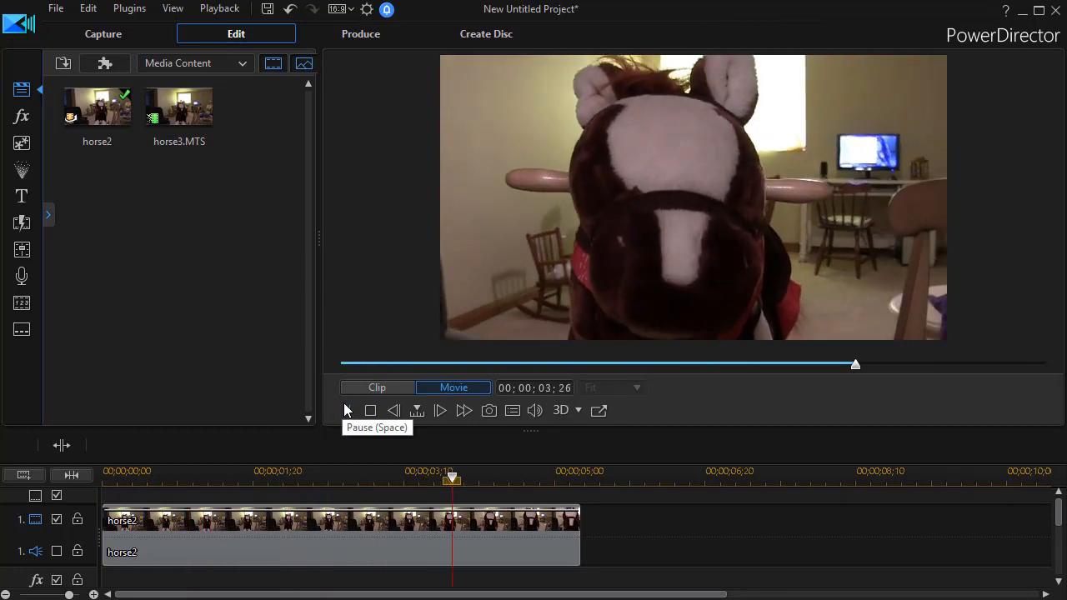
click(369, 410)
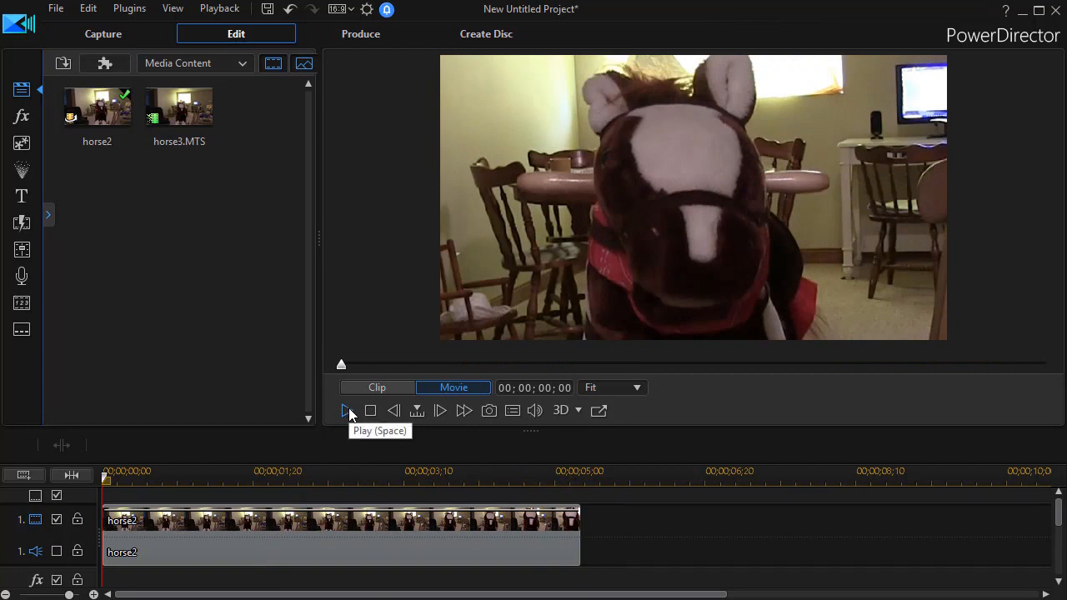
click(345, 410)
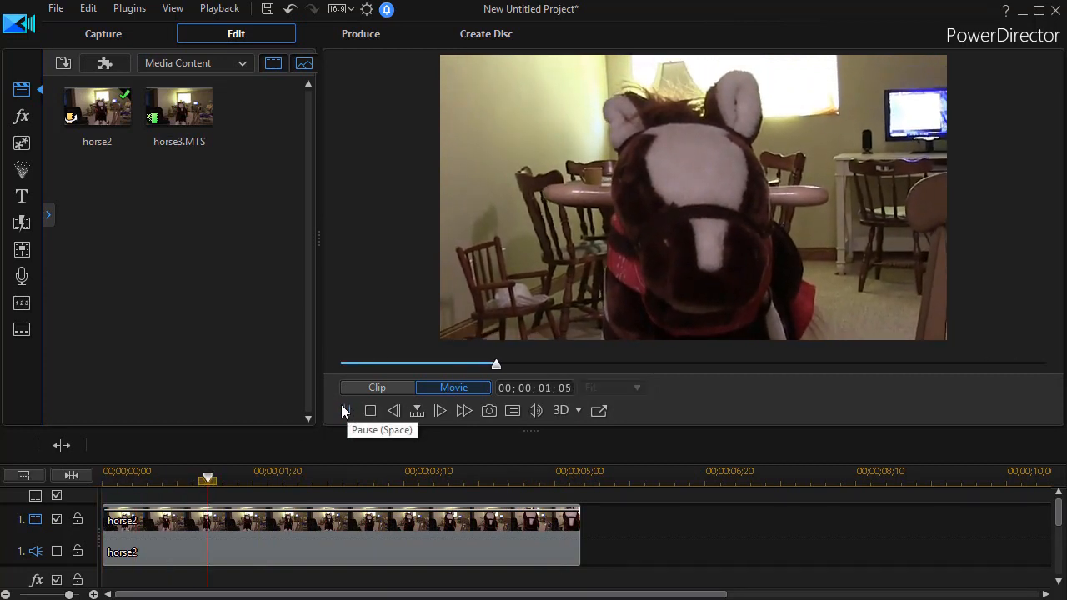